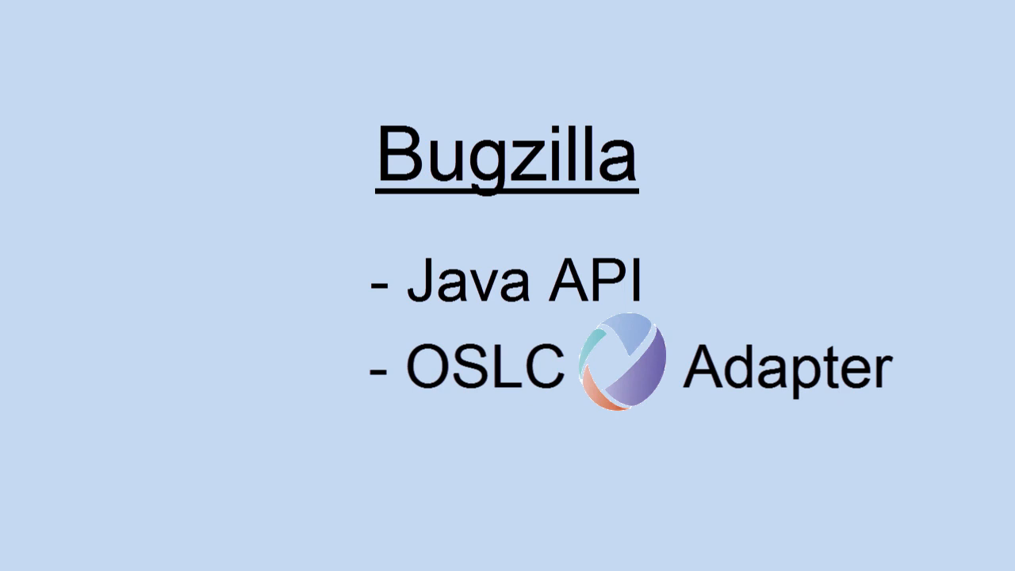
Step: Advance to the diagram slide showing RTC Server, Bugzilla Server and the circled Relationship
drag(381, 317, 904, 428)
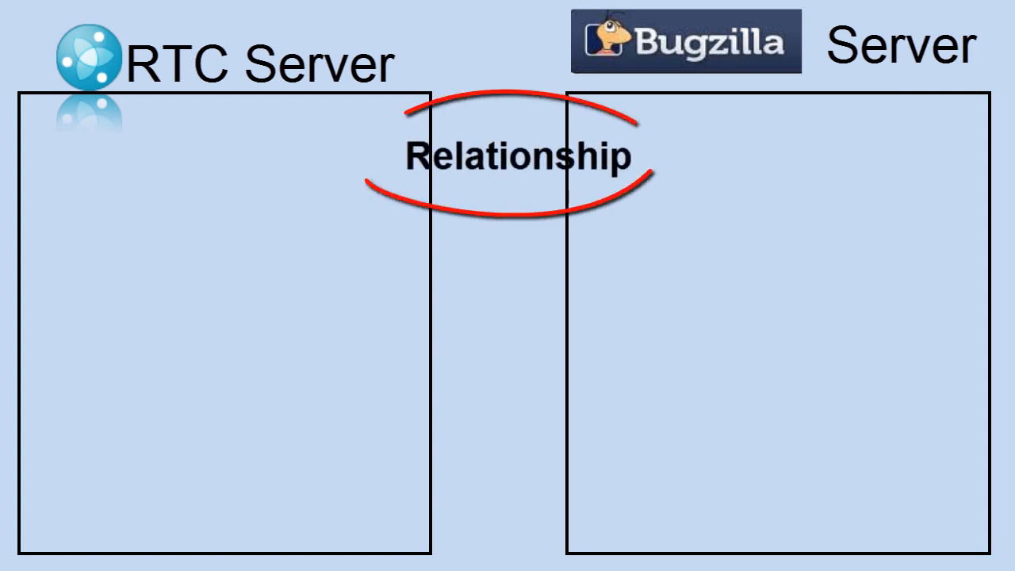
click(51, 230)
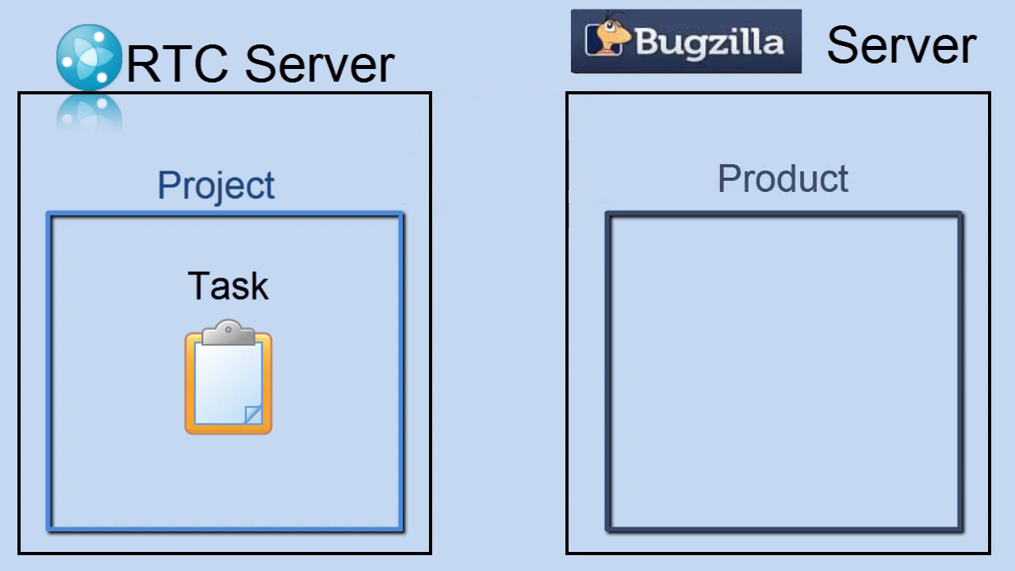
Step: Rename the RTC server's project label to 'Project A'
text(A)
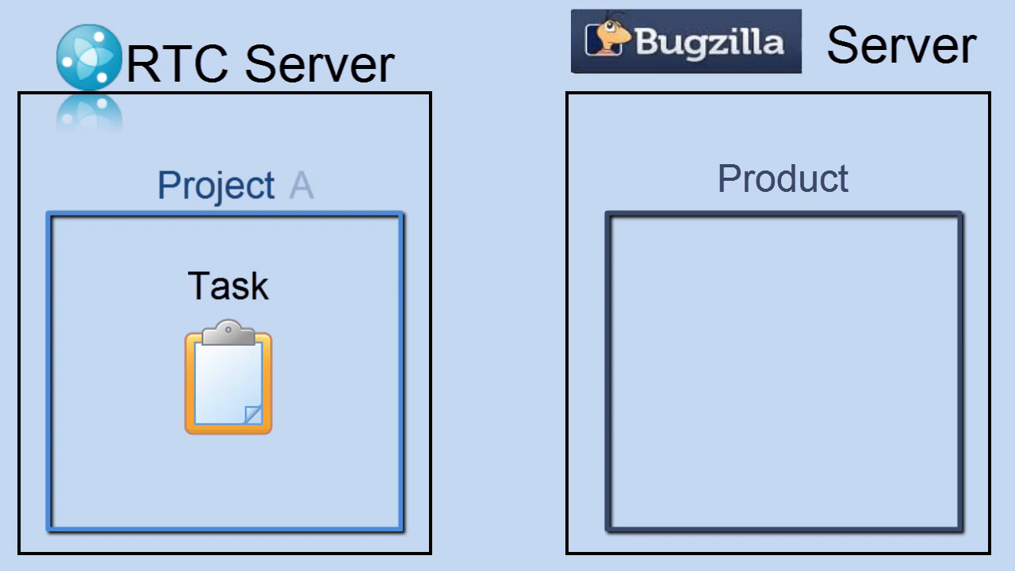